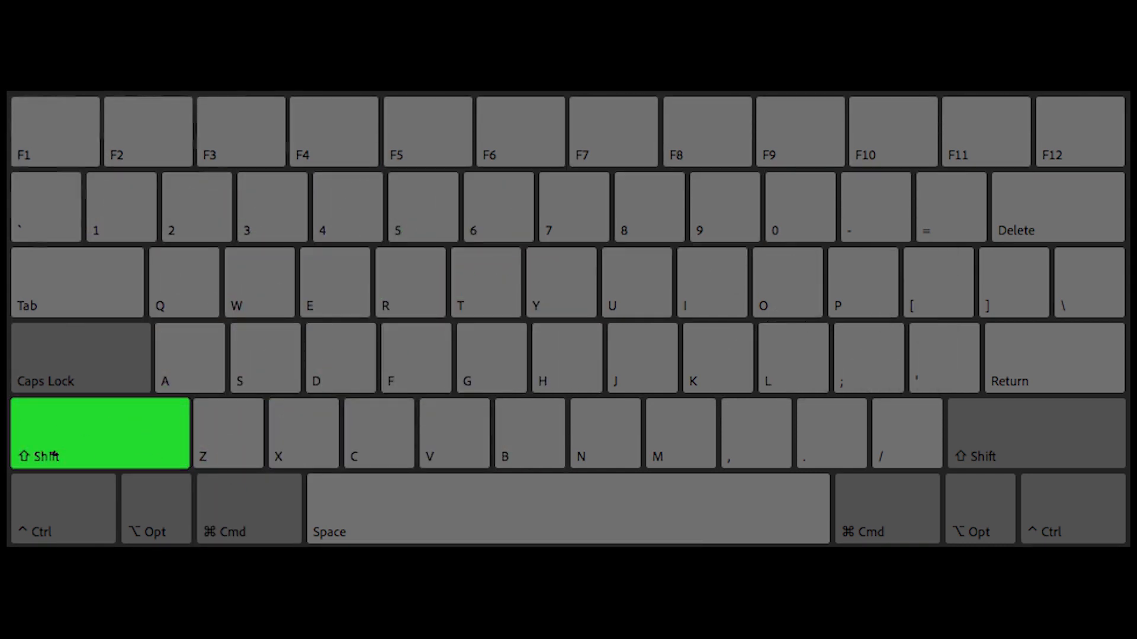
Set the clip's speed to 40 percent in Clip Speed / Duration
{"action": "key", "text": "ctrl"}
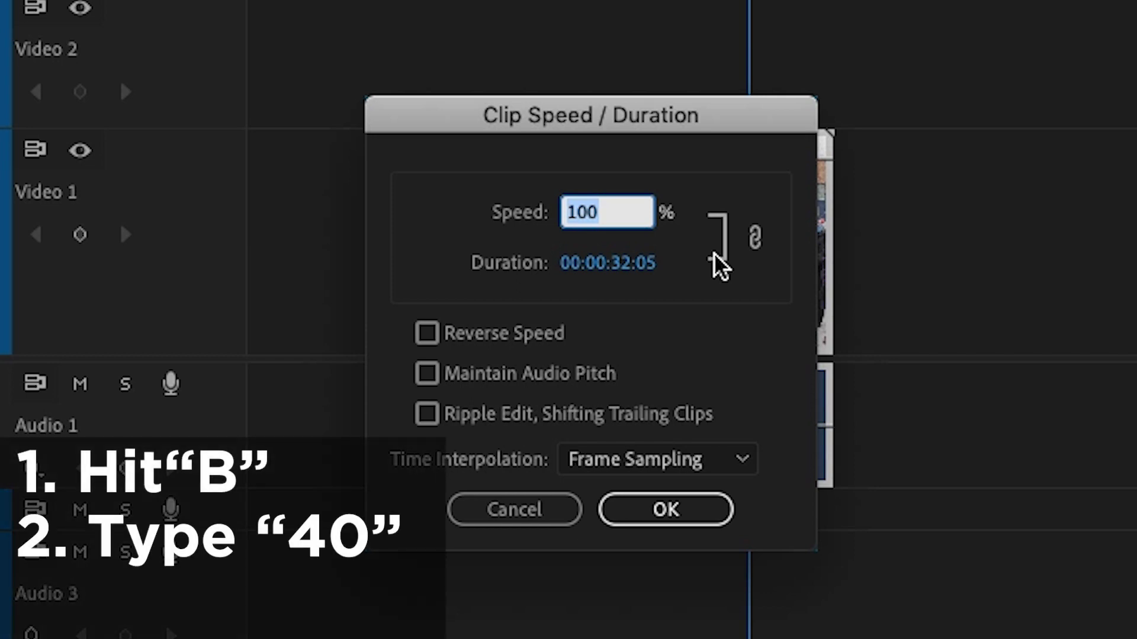
{"action": "type", "text": "40"}
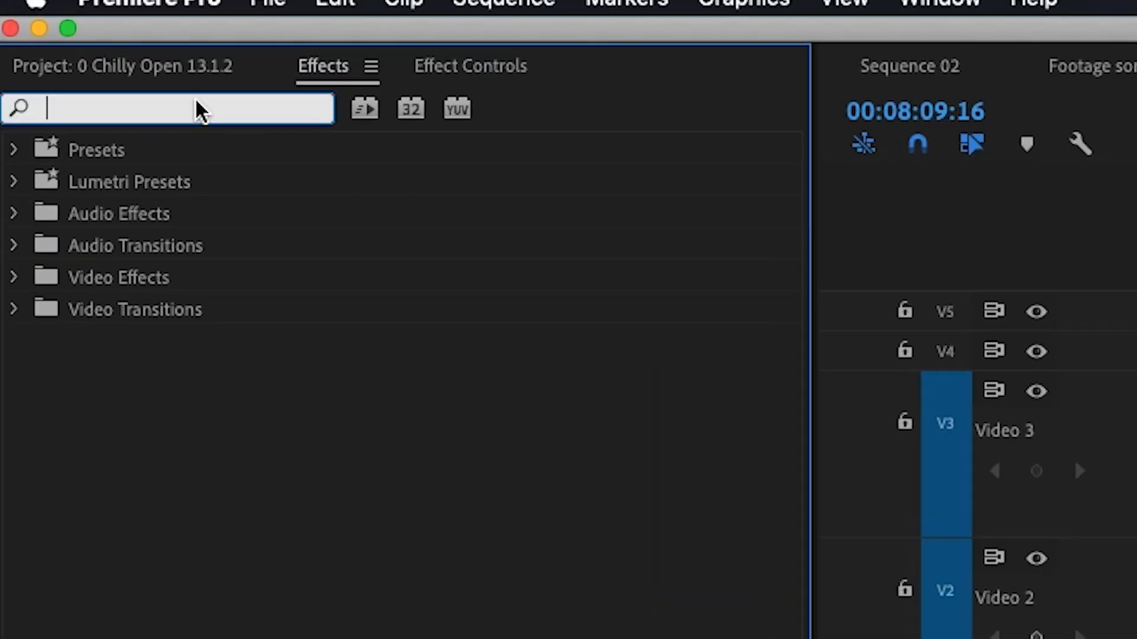
Search the Effects panel for the custom preset 'my co'
{"action": "type", "text": "my co"}
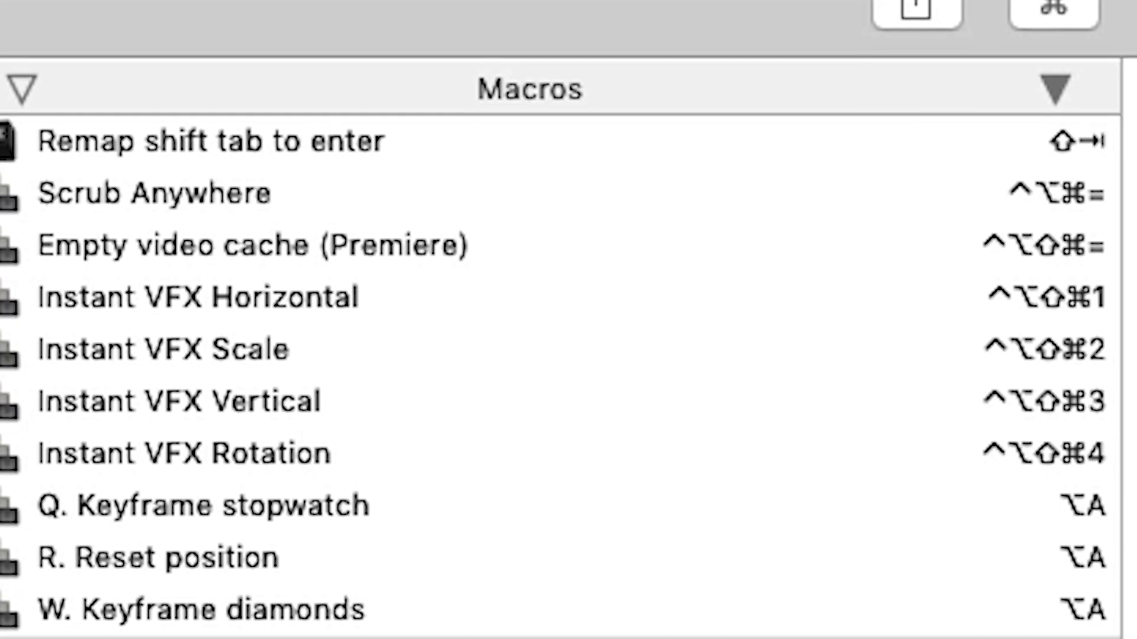
Show Keyboard Maestro's Macros group with the Instant VFX and keyframe hotkeys
{"action": "left_click", "coordinate": [94, 443]}
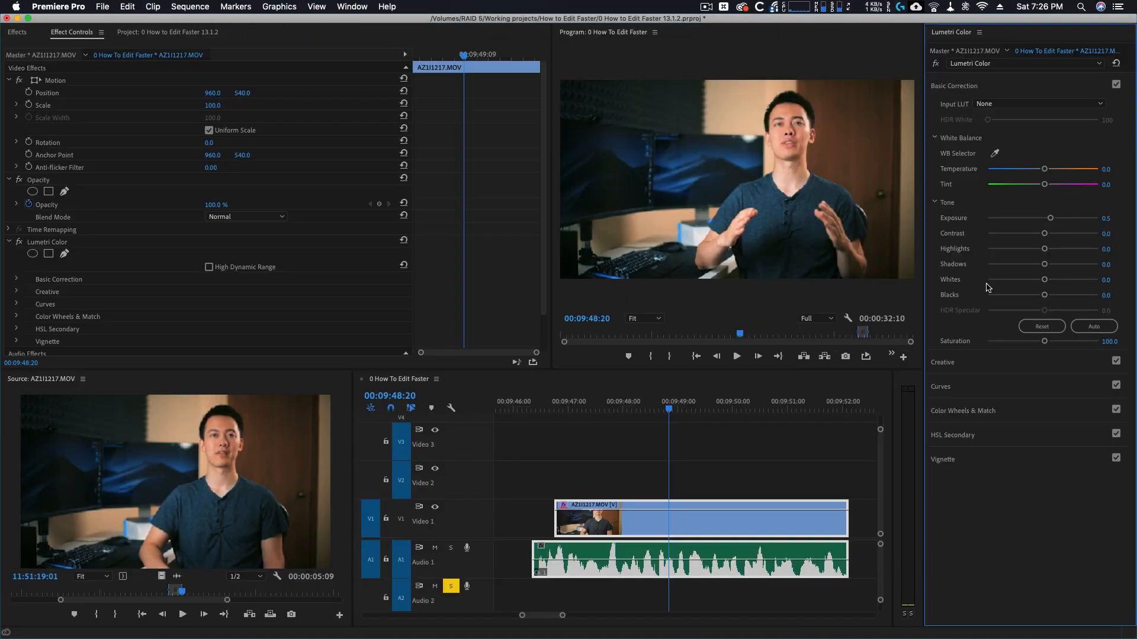
Set Lumetri Contrast to 47.6 and Highlights to -11.2
{"action": "left_click_drag", "start_coordinate": [1043, 248], "coordinate": [1035, 248]}
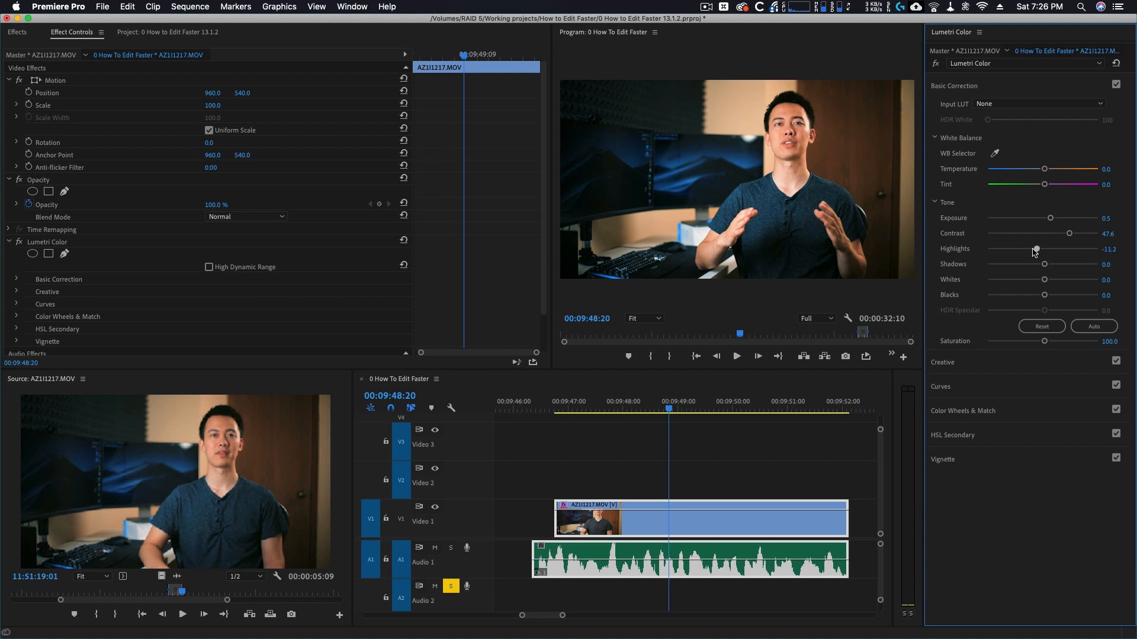
{"action": "left_click_drag", "start_coordinate": [1035, 249], "coordinate": [1020, 249]}
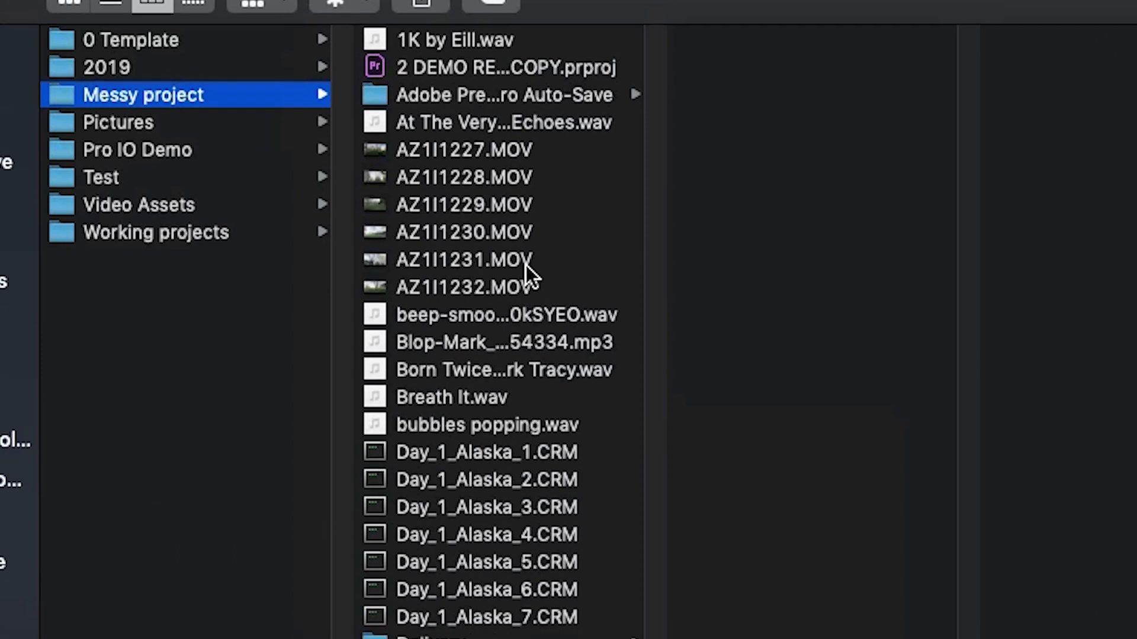
Scroll through the Messy project folder's unsorted clips, audio and project files
{"action": "scroll", "scroll_direction": "down", "scroll_amount": 3}
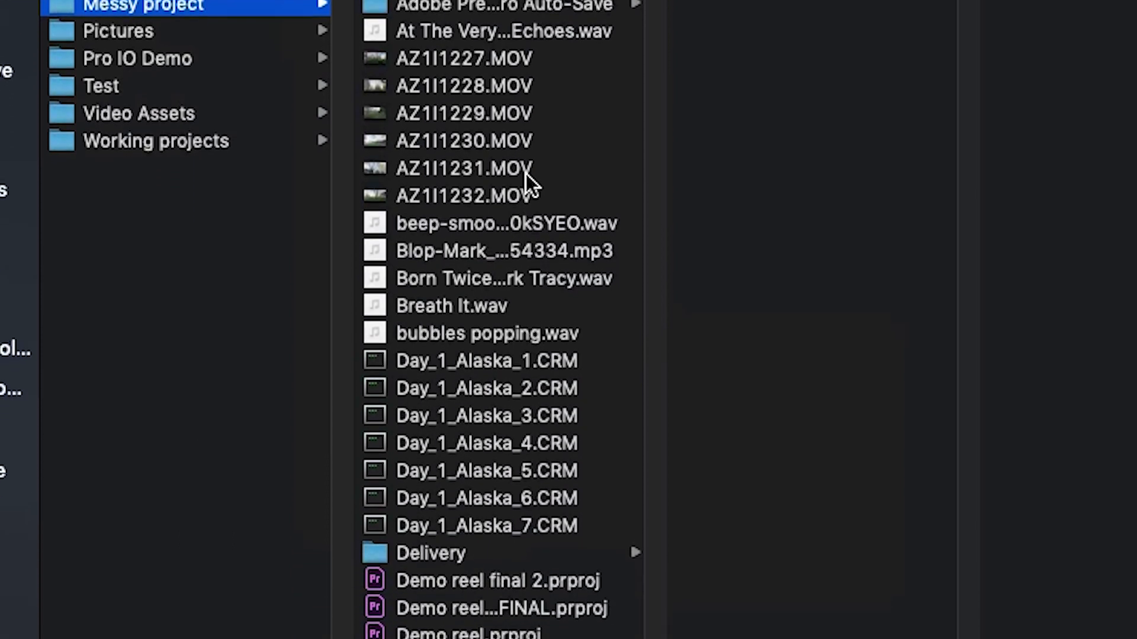
{"action": "scroll", "scroll_direction": "down", "scroll_amount": 3}
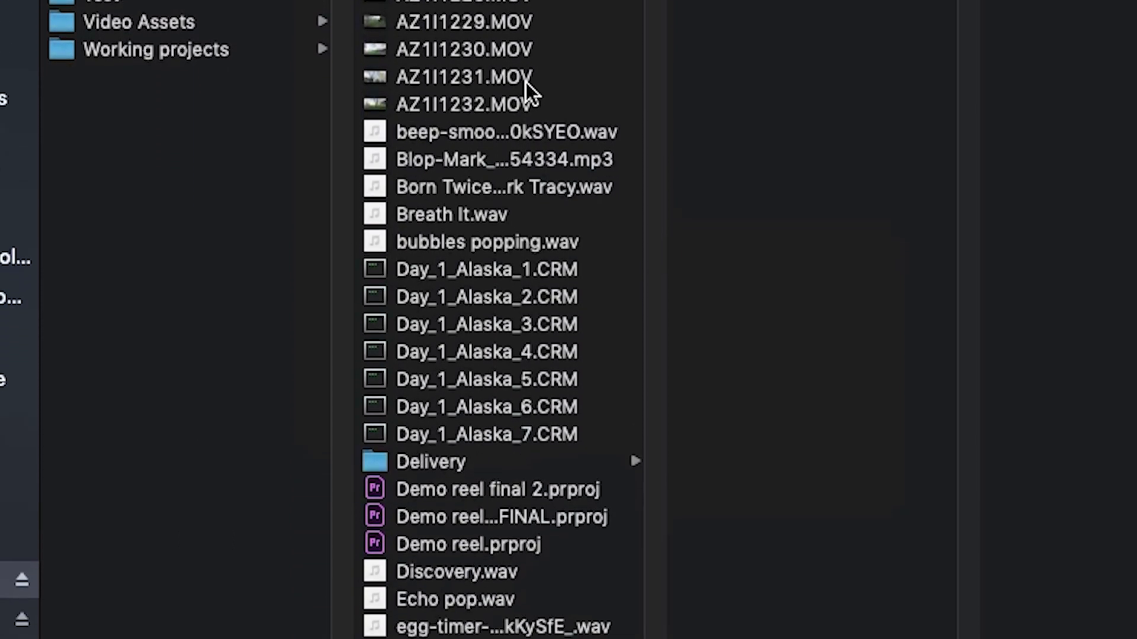
{"action": "scroll", "scroll_direction": "down", "scroll_amount": 3}
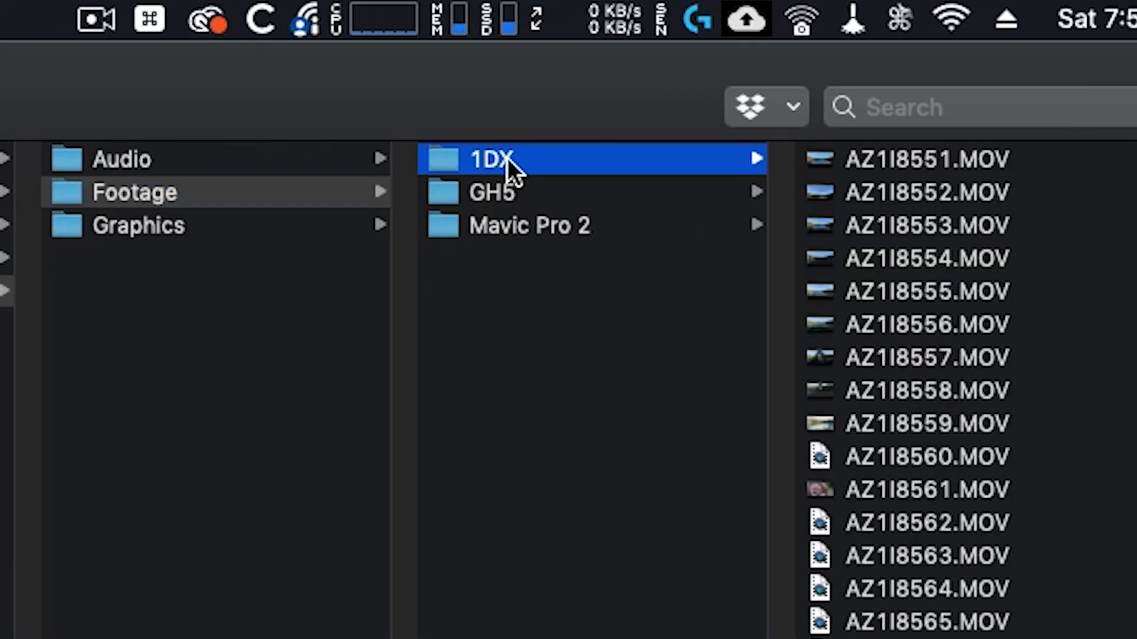
Browse the Footage > 1DX folder, then a shoot day's camera folder
{"action": "left_click", "coordinate": [494, 192]}
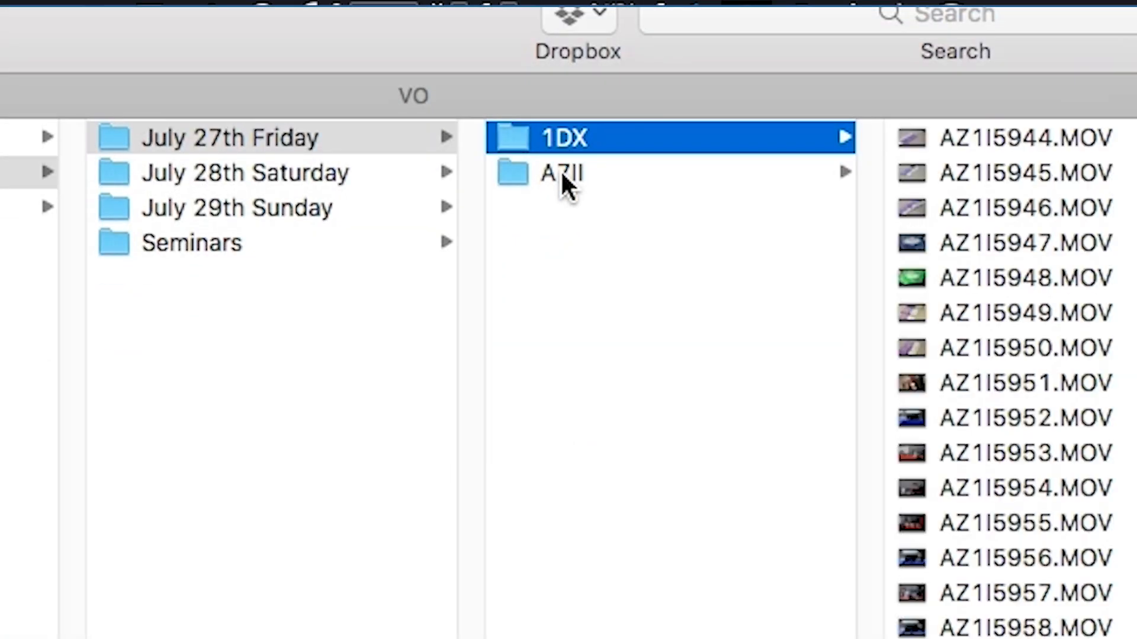
{"action": "left_click", "coordinate": [245, 172]}
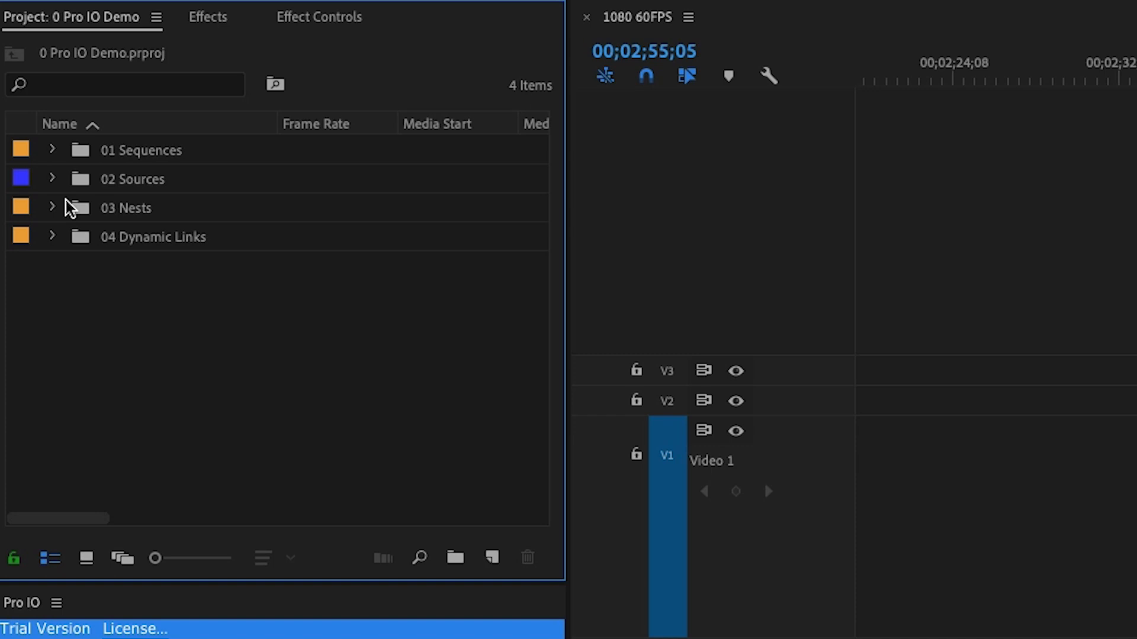
Expand 02 Sources to show its Audio, Footage and Graphics bins
{"action": "left_click", "coordinate": [52, 149]}
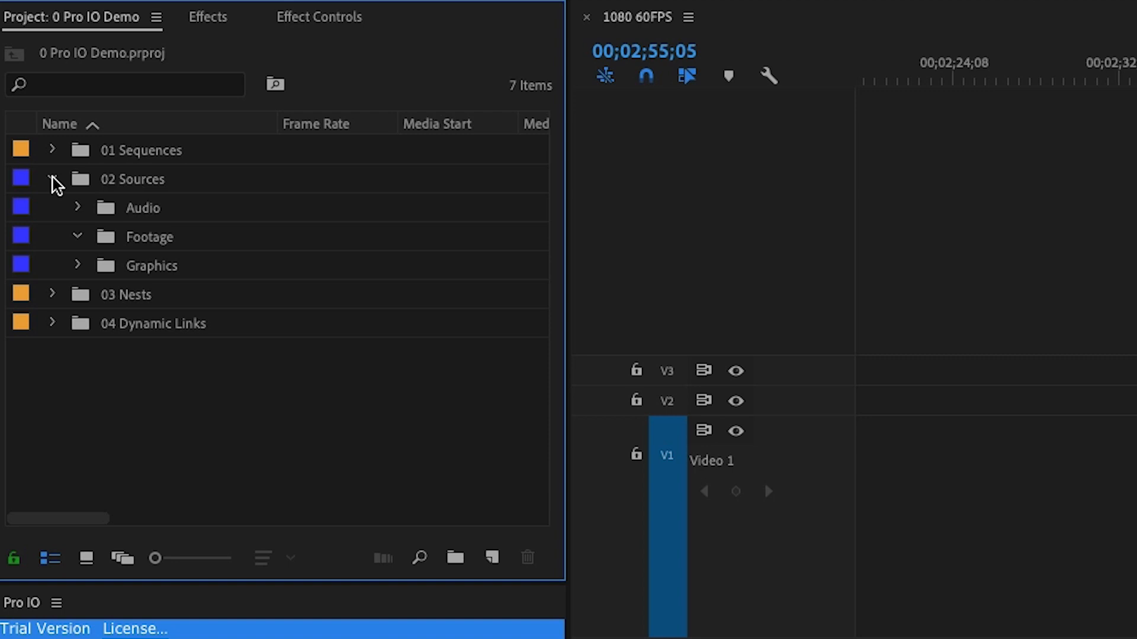
{"action": "left_click", "coordinate": [77, 208]}
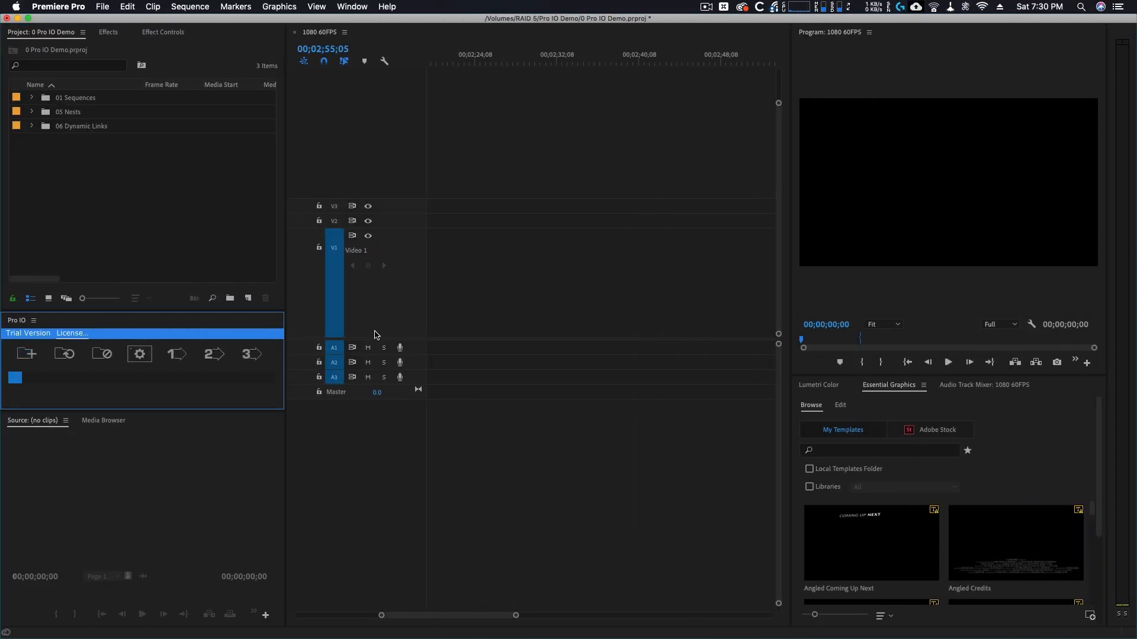
Add a Pro IO watch bin synced to Pro IO Demo > Sources
{"action": "left_click", "coordinate": [138, 354]}
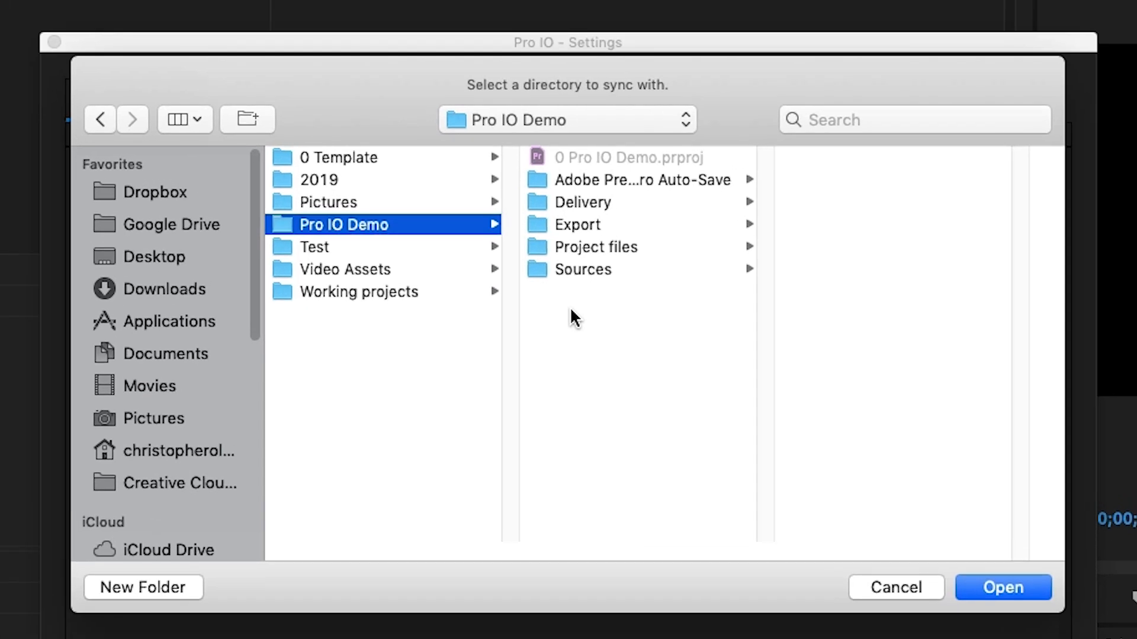
{"action": "left_click", "coordinate": [582, 268]}
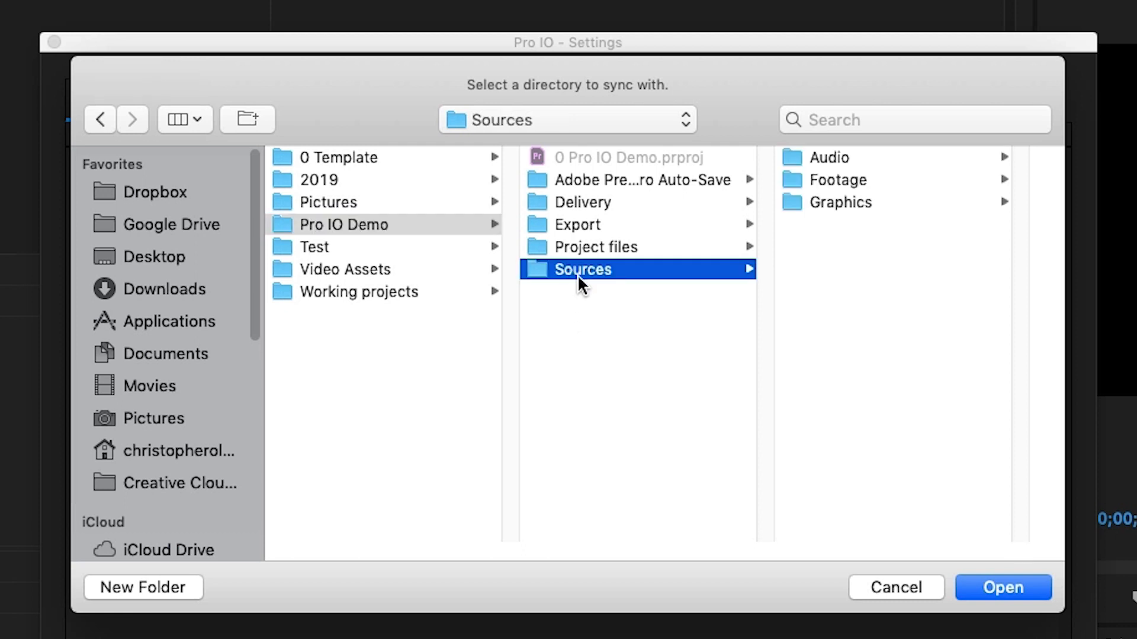
{"action": "left_click", "coordinate": [1003, 588]}
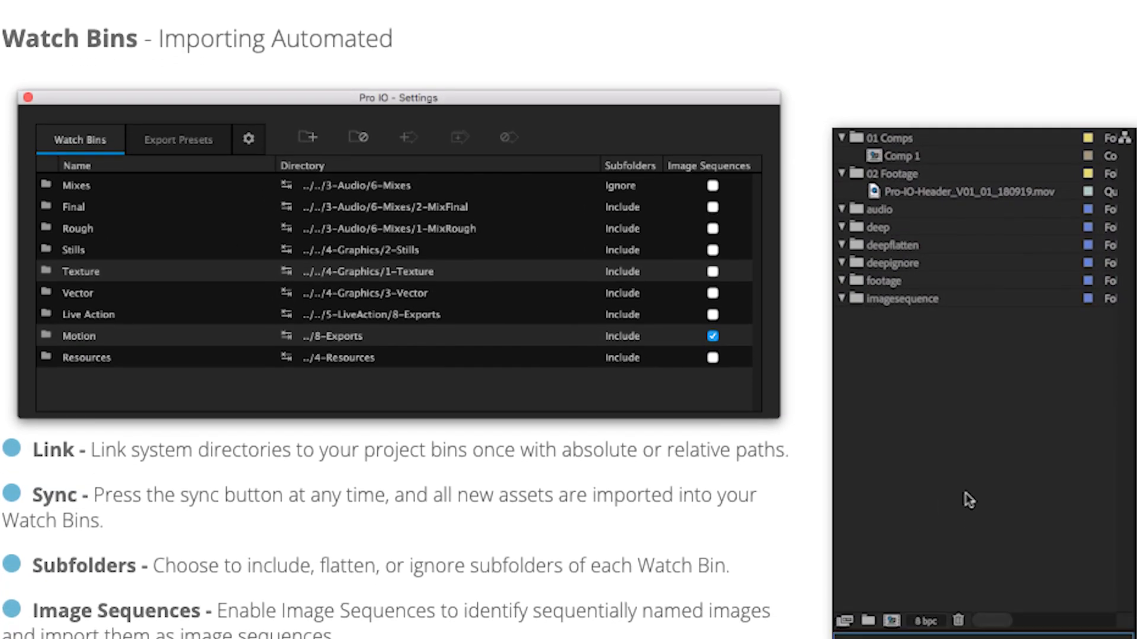
Scroll the Pro IO page through Watch Bins features to Export Presets
{"action": "scroll", "scroll_direction": "down", "scroll_amount": 3}
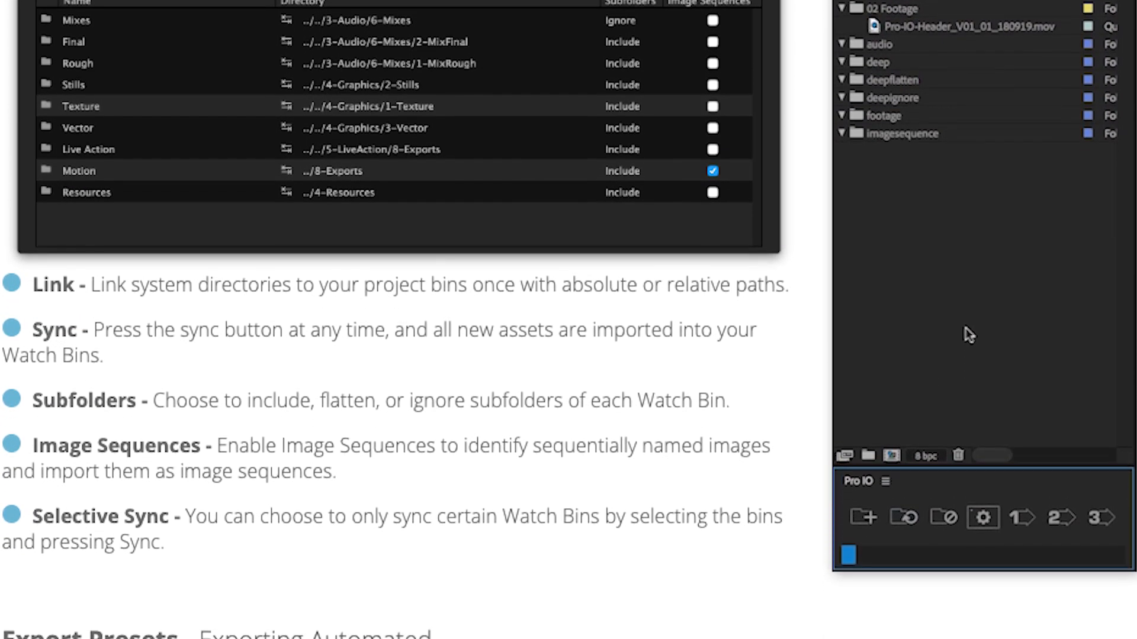
{"action": "scroll", "scroll_direction": "down", "scroll_amount": 3}
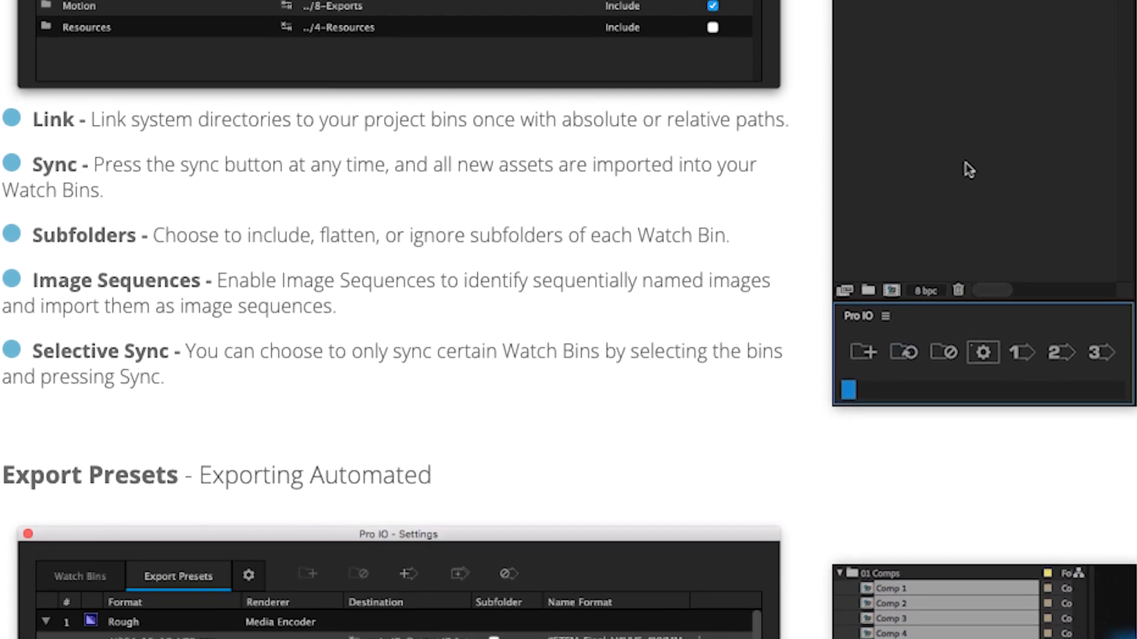
{"action": "scroll", "scroll_direction": "down", "scroll_amount": 3}
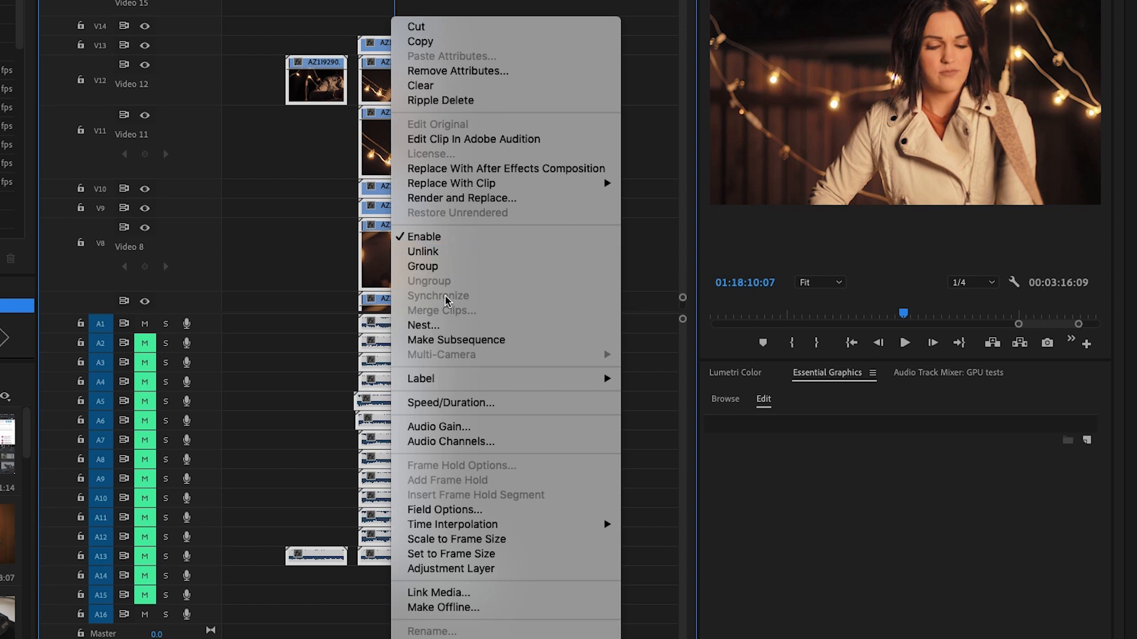
{"action": "mouse_move", "coordinate": [671, 293]}
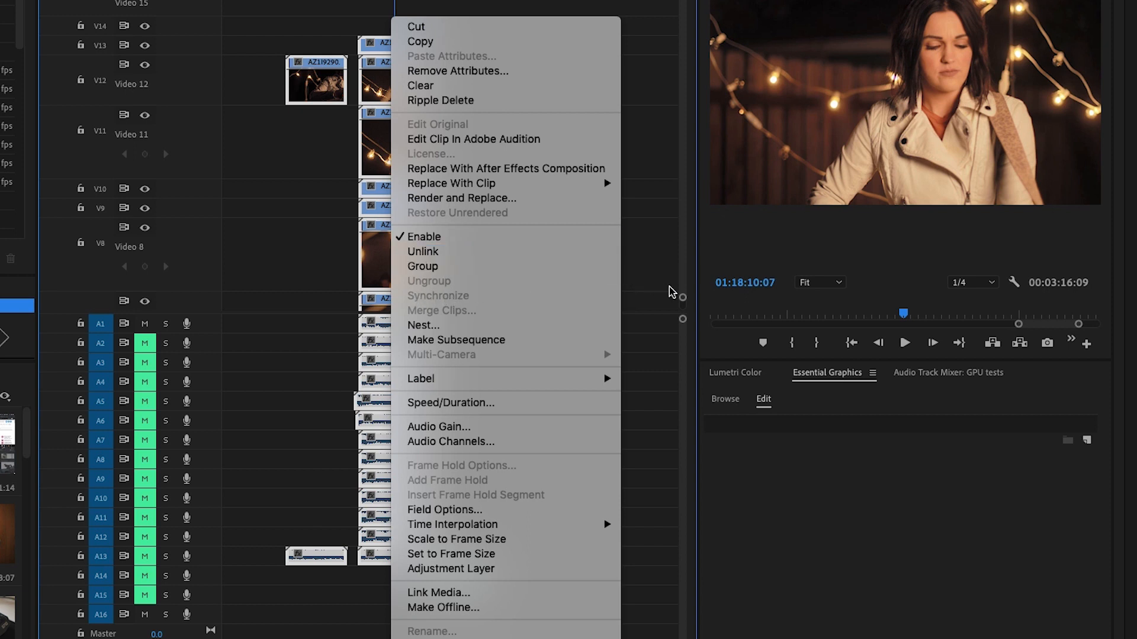